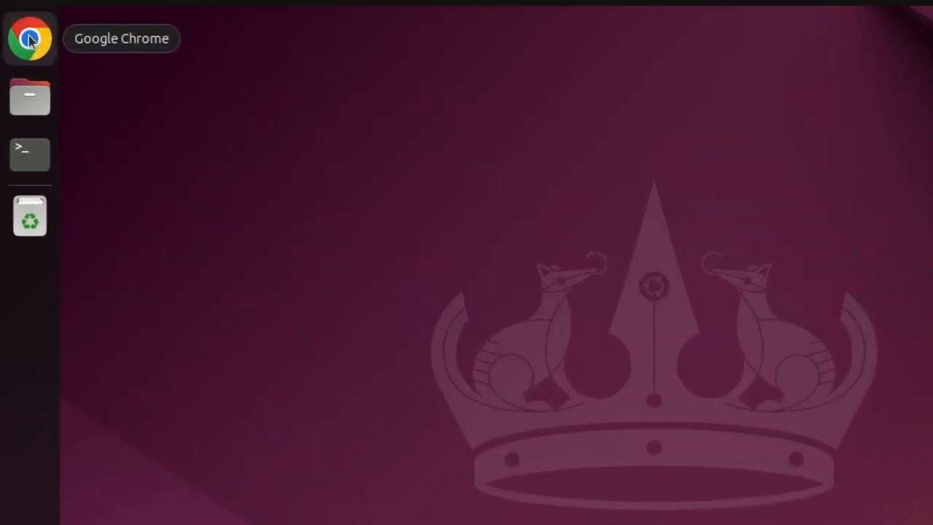
Launch Chrome and search the web for the JDBC driver download.
left_click(29, 38)
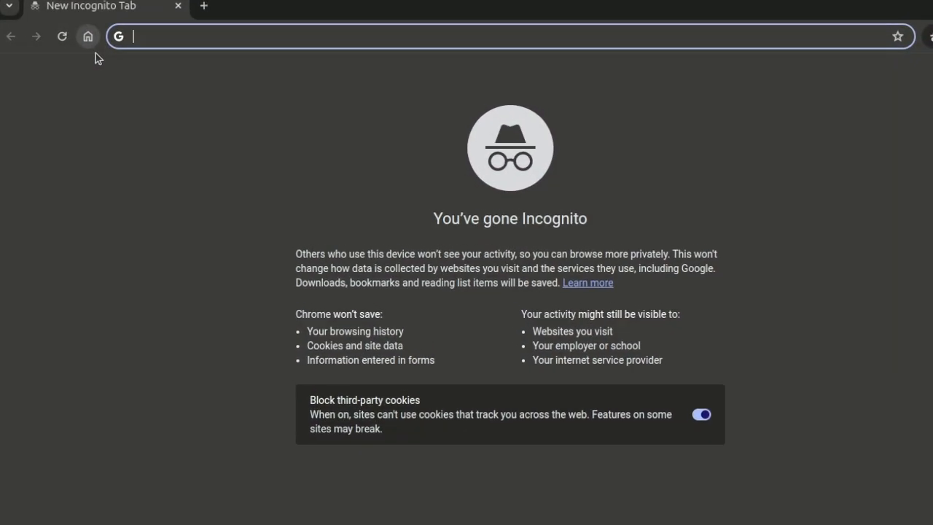
type("jdb")
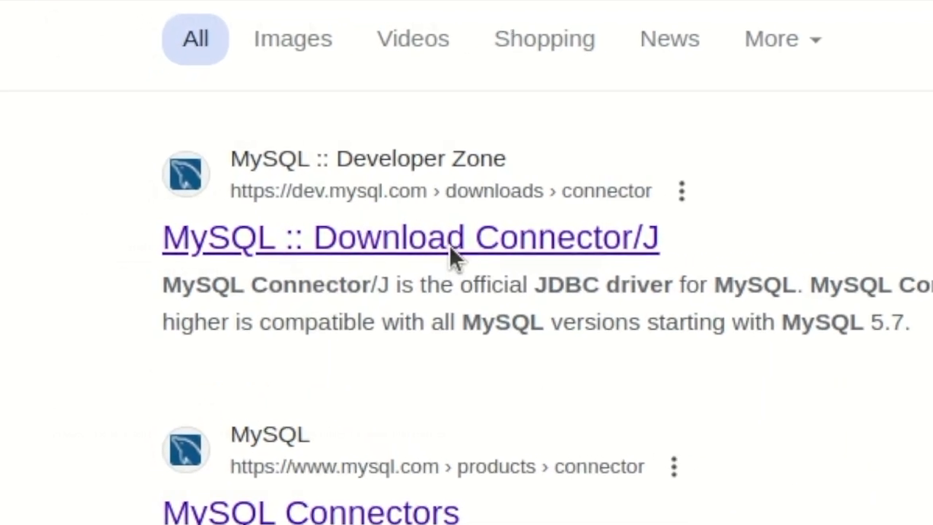
On the Connector/J 8.4.0 download page choose Ubuntu Linux and pick the Ubuntu 24.04 package.
left_click(409, 236)
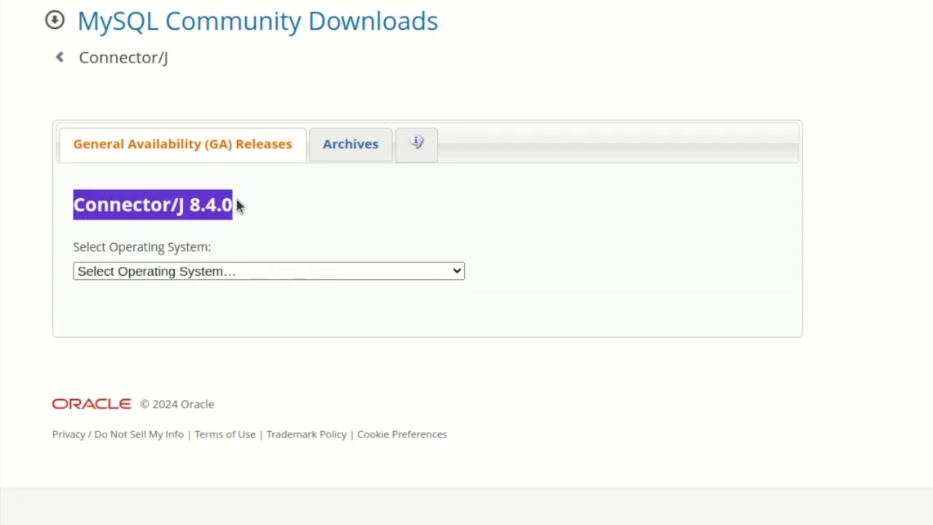
mouse_move(283, 274)
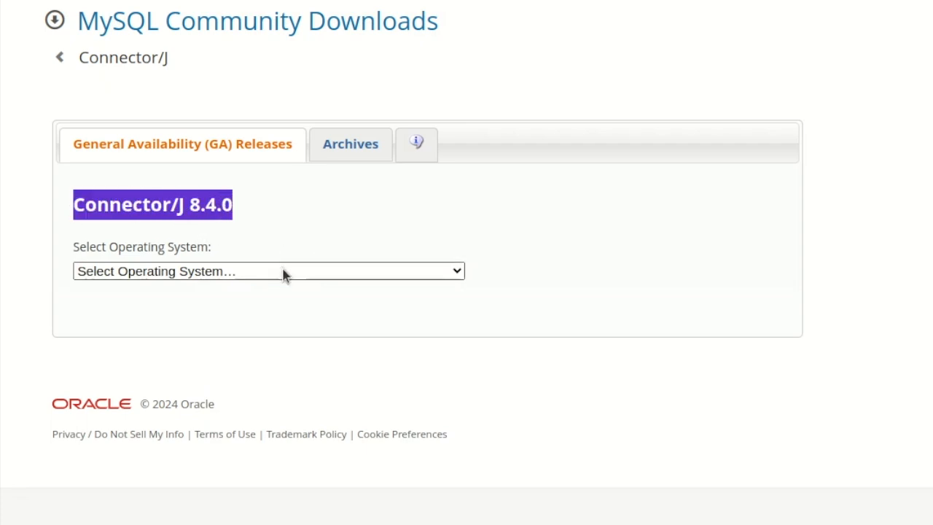
left_click(269, 270)
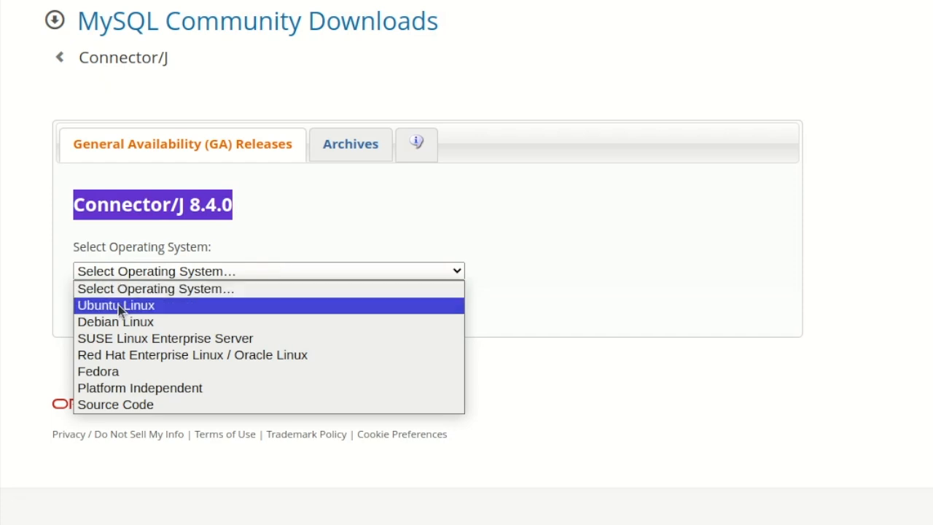
mouse_move(124, 318)
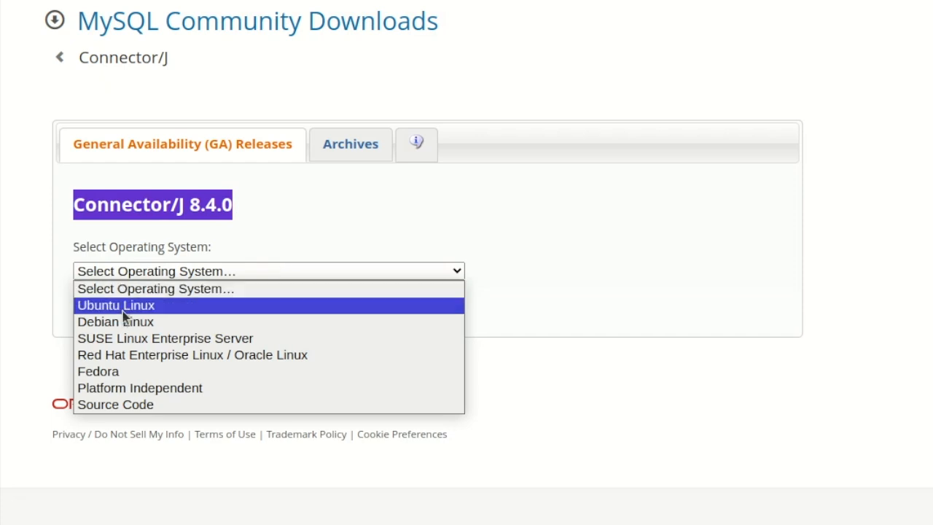
left_click(115, 305)
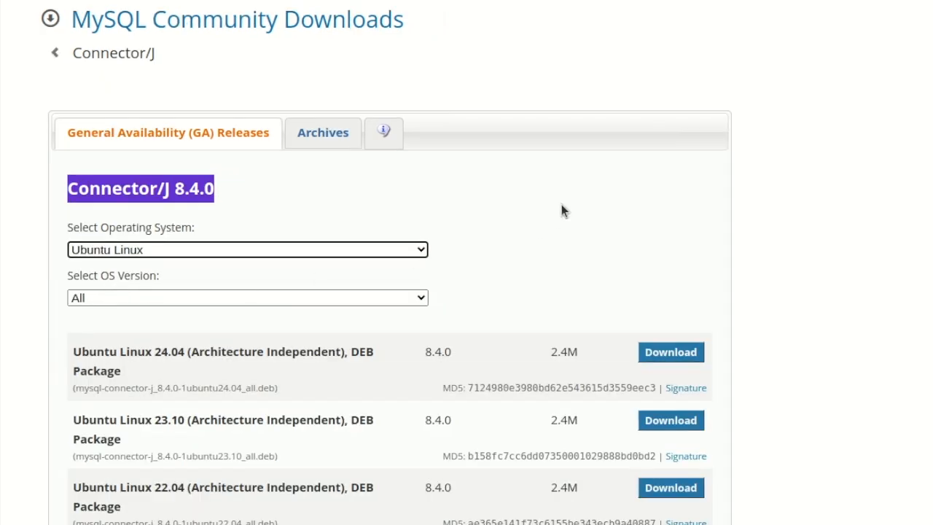
scroll("down", 3)
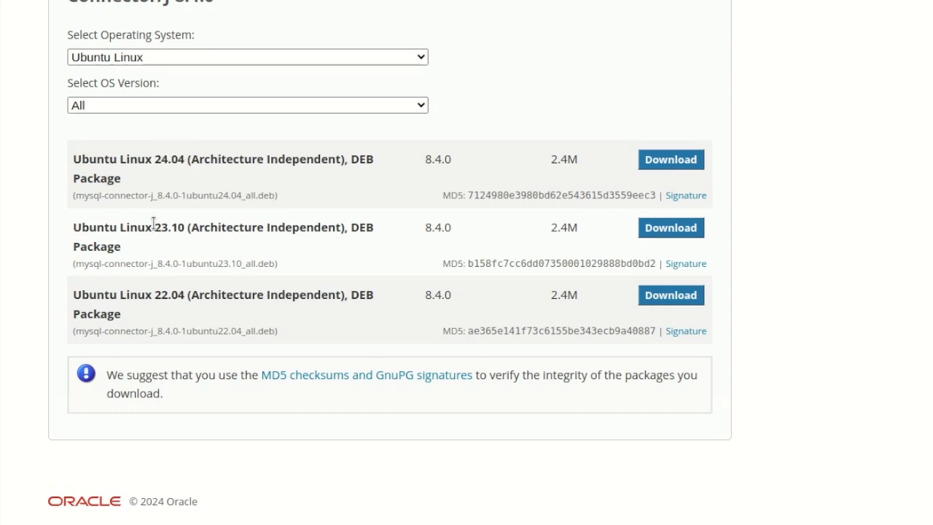
double_click(170, 294)
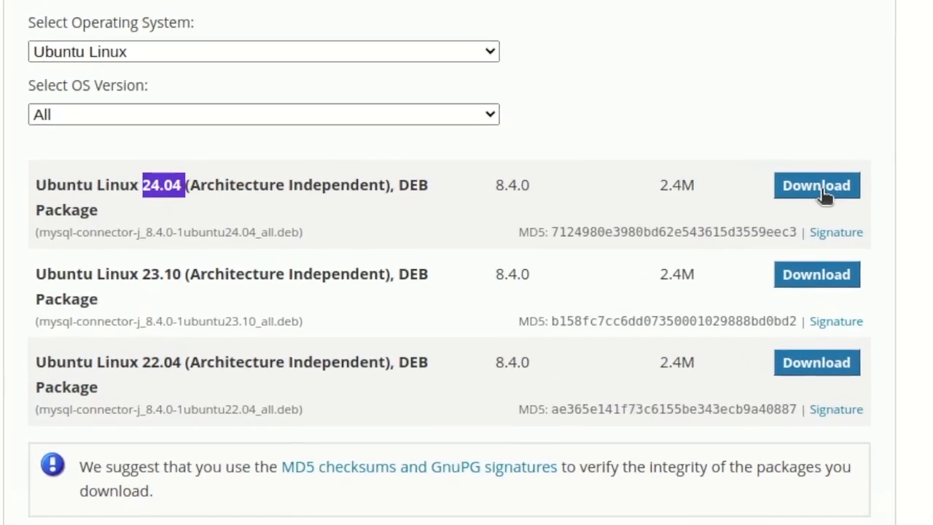
Download the Ubuntu 24.04 DEB without signing in and reveal it in the Downloads folder.
left_click(817, 186)
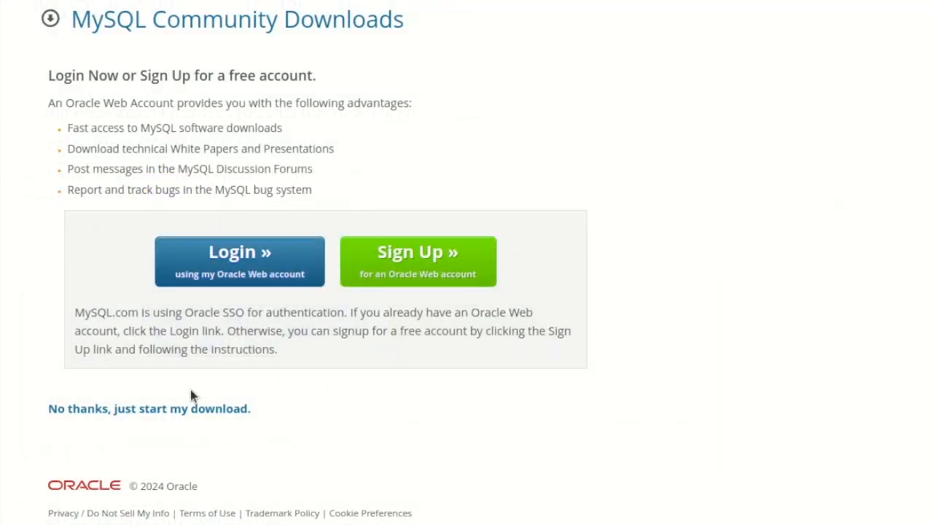
mouse_move(149, 408)
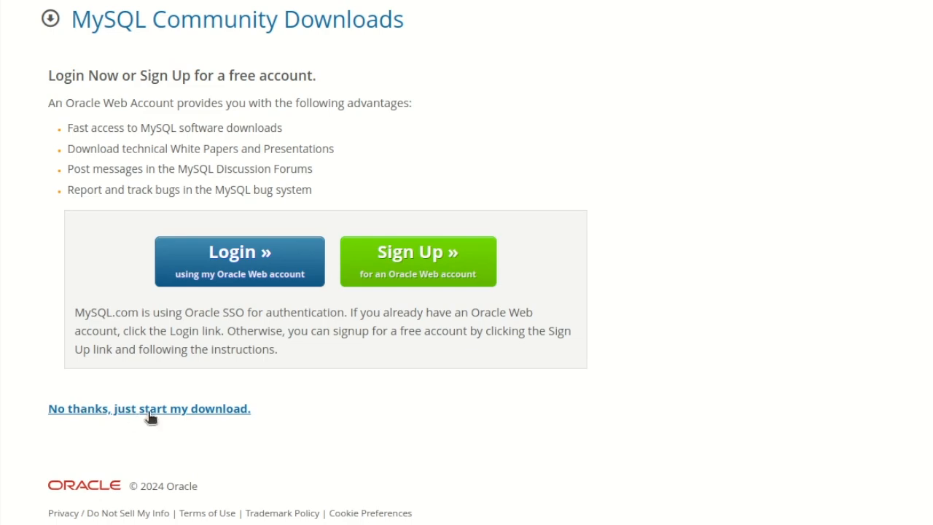
left_click(149, 408)
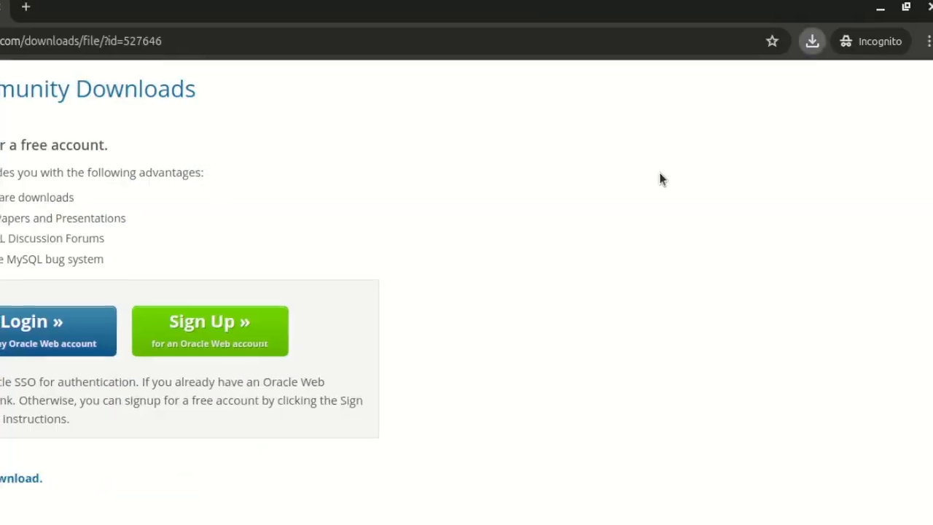
left_click(811, 41)
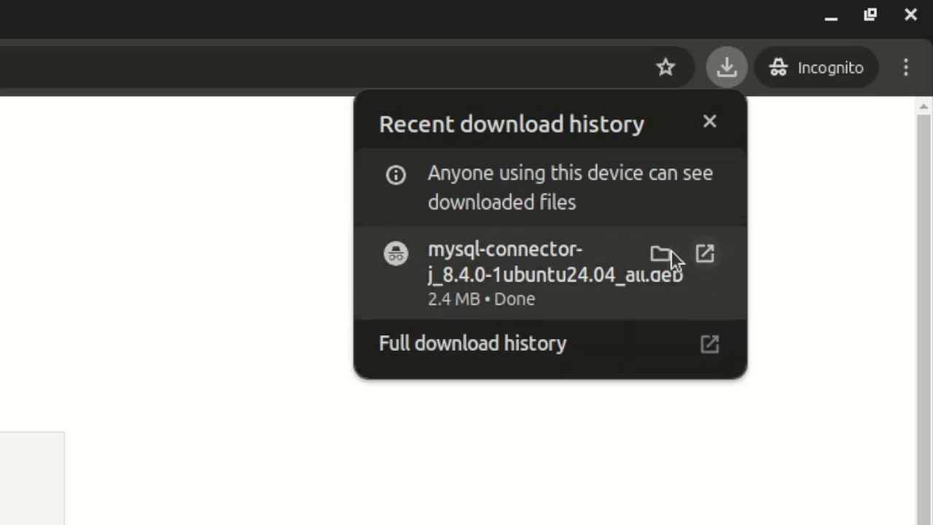
left_click(659, 254)
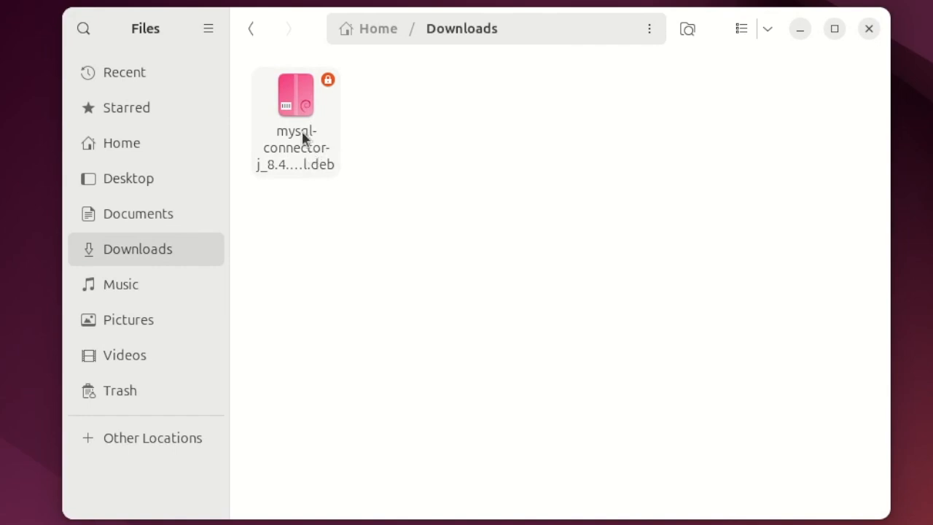
Extract the .deb here and locate mysql-connector-j-8.4.0.jar under usr/share/java.
right_click(295, 95)
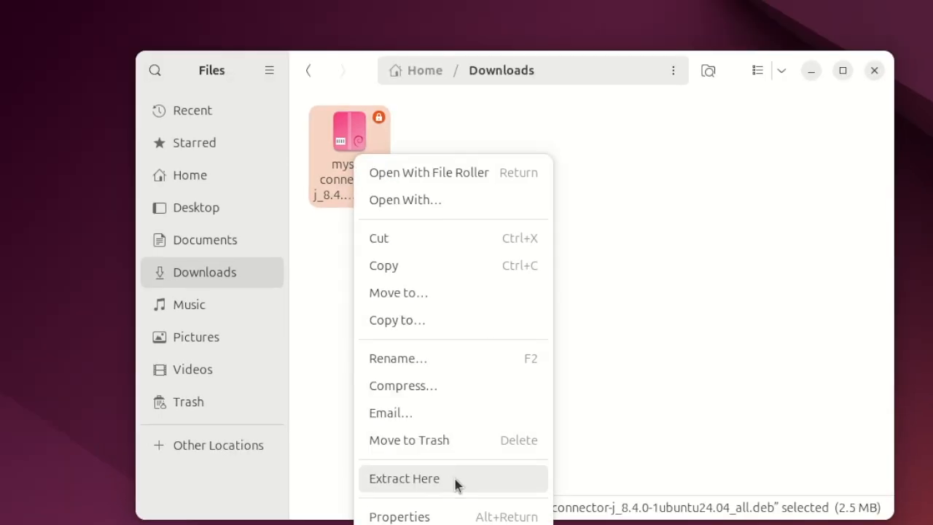
left_click(404, 478)
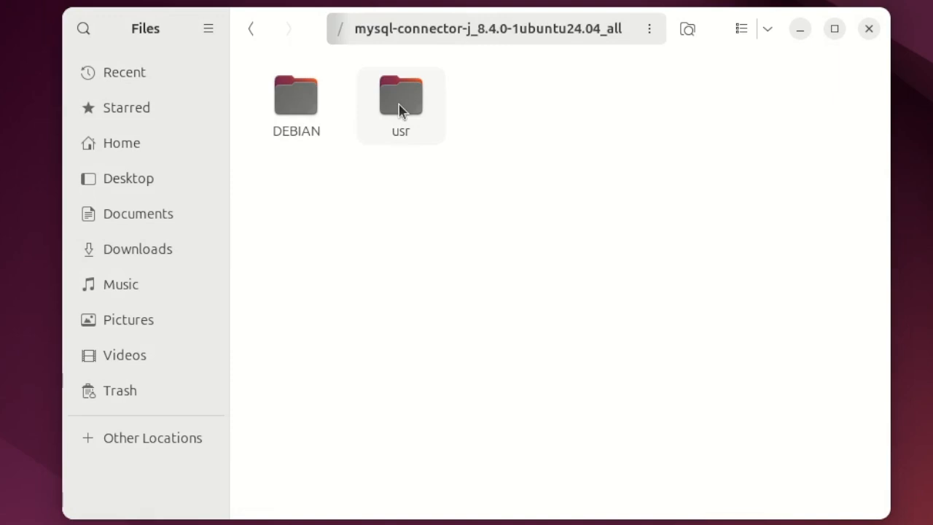
double_click(400, 95)
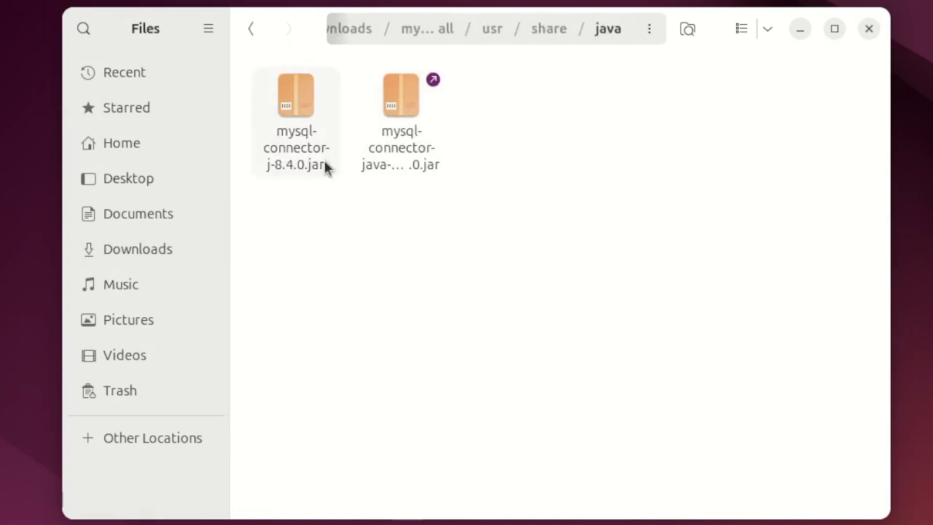
left_click(295, 95)
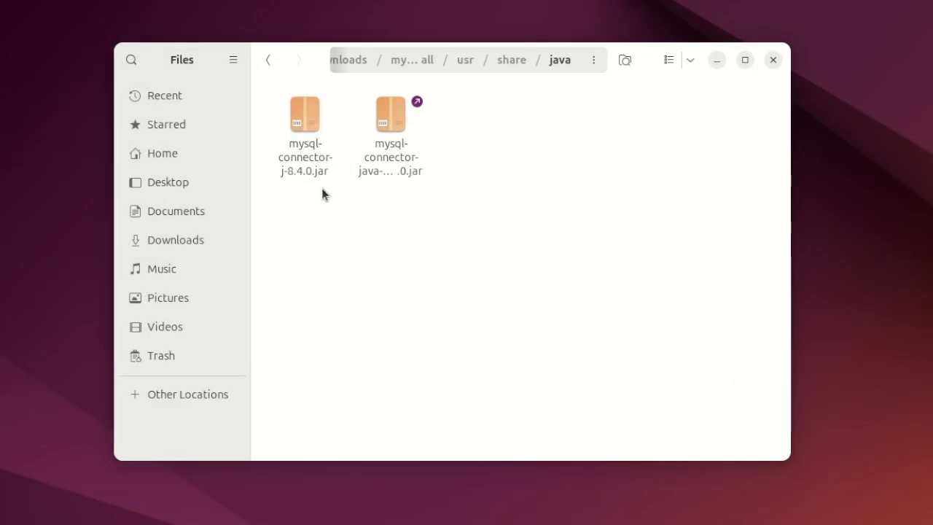
mouse_move(323, 220)
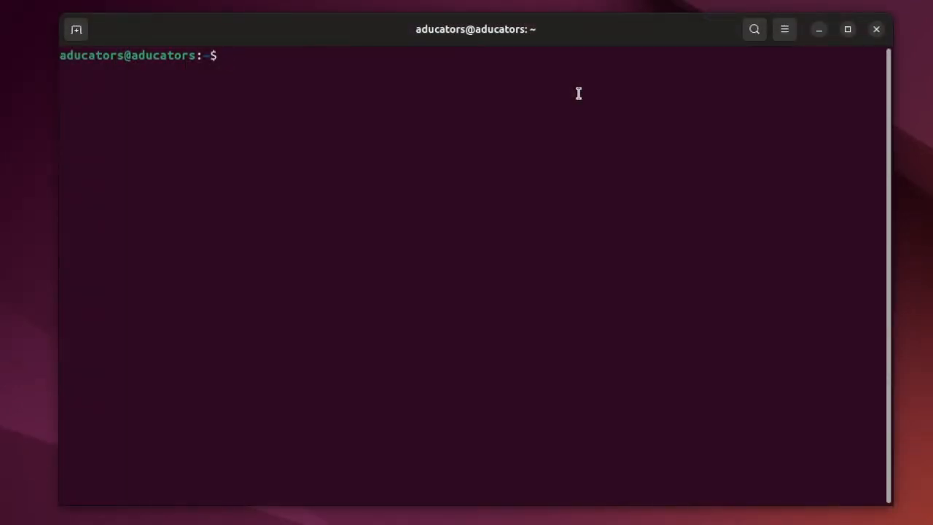
Log into MySQL as root with mysql -u root -p.
type("my")
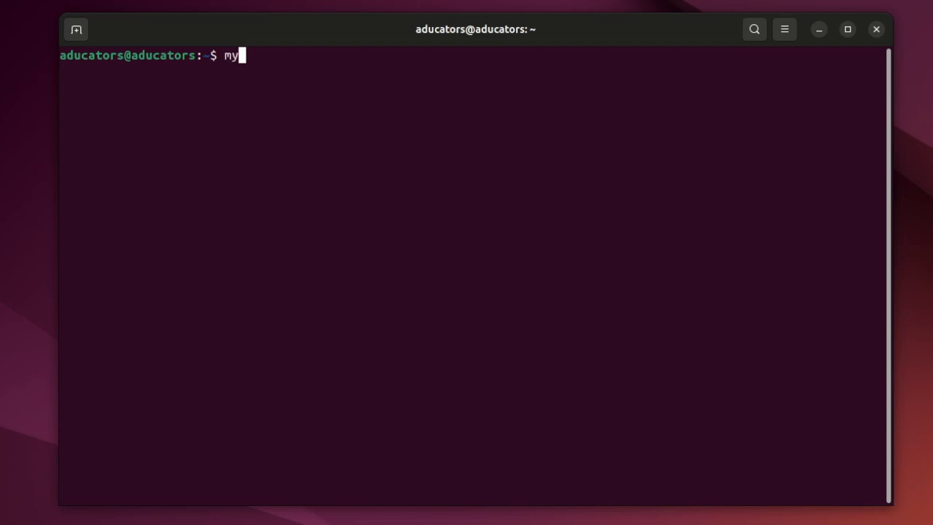
type("sql -u")
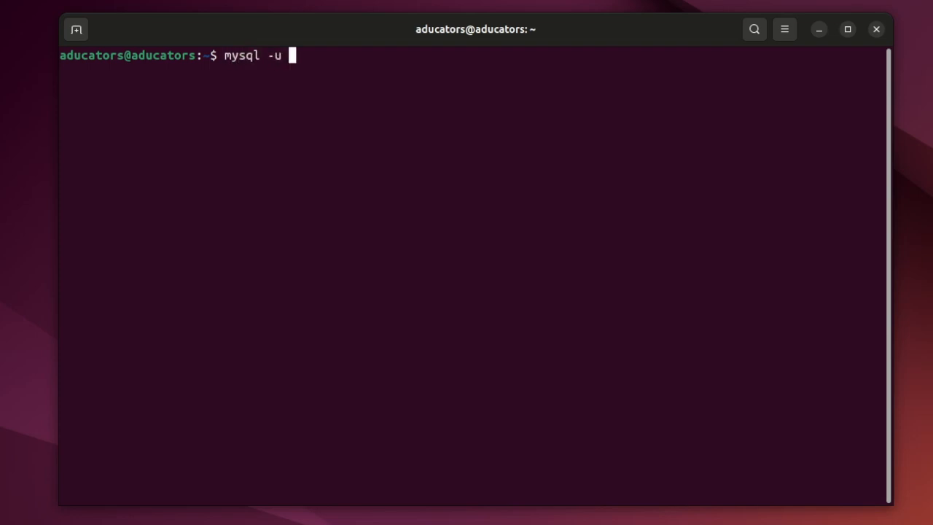
type("root -p")
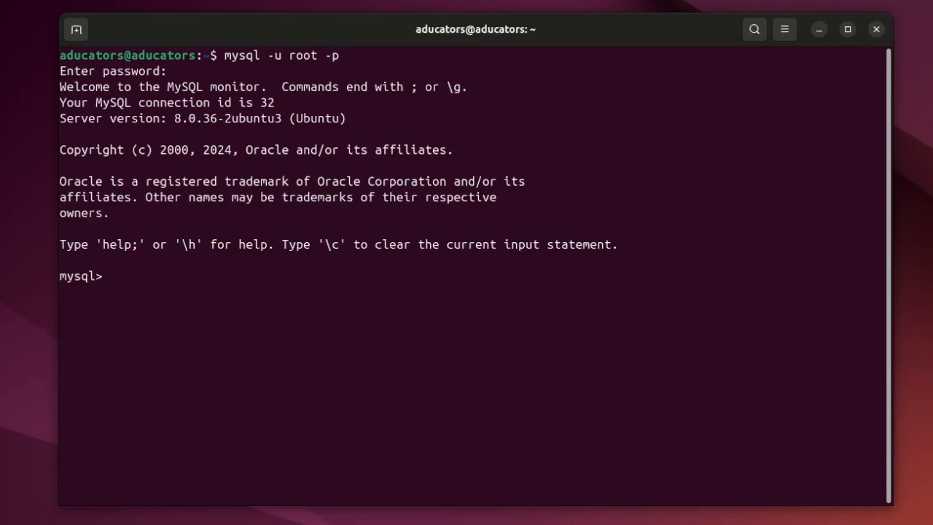
List the databases with show databases; and switch to the sys database.
type("show")
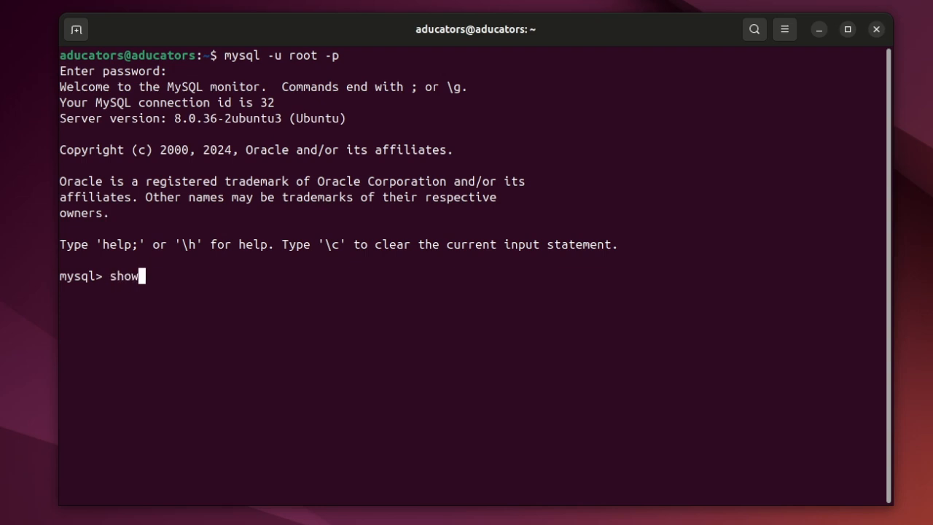
type("databases;")
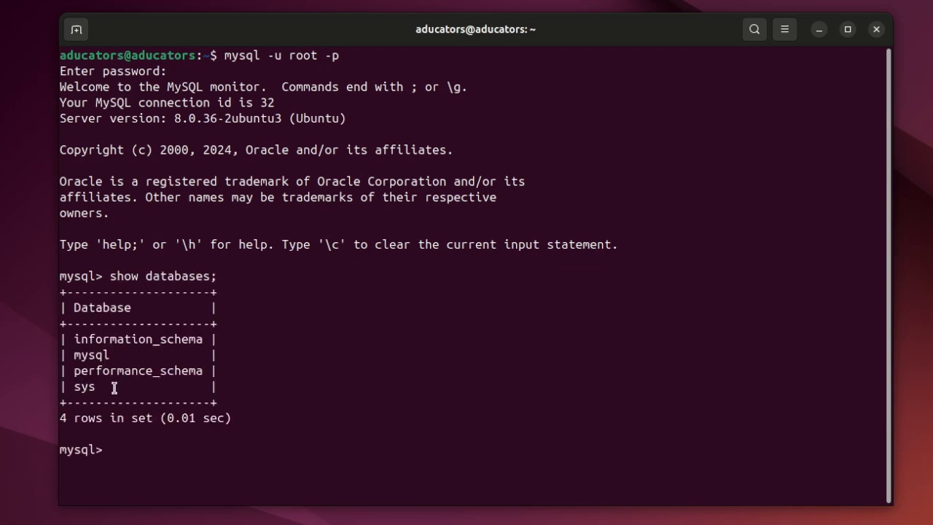
double_click(83, 386)
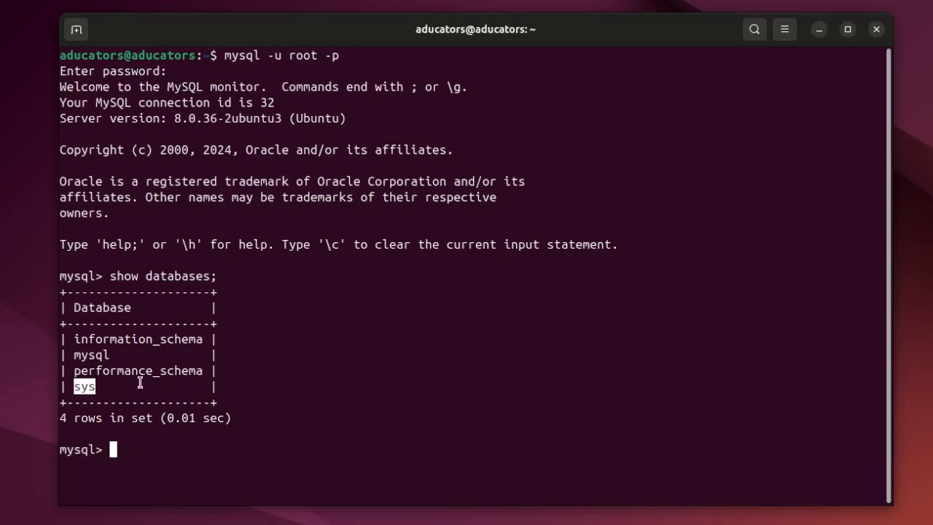
type("use sys")
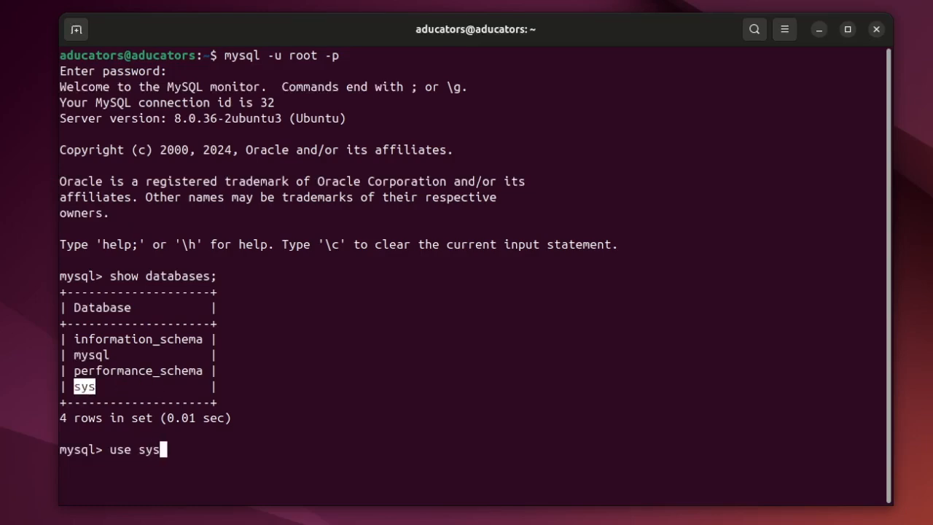
key("Return")
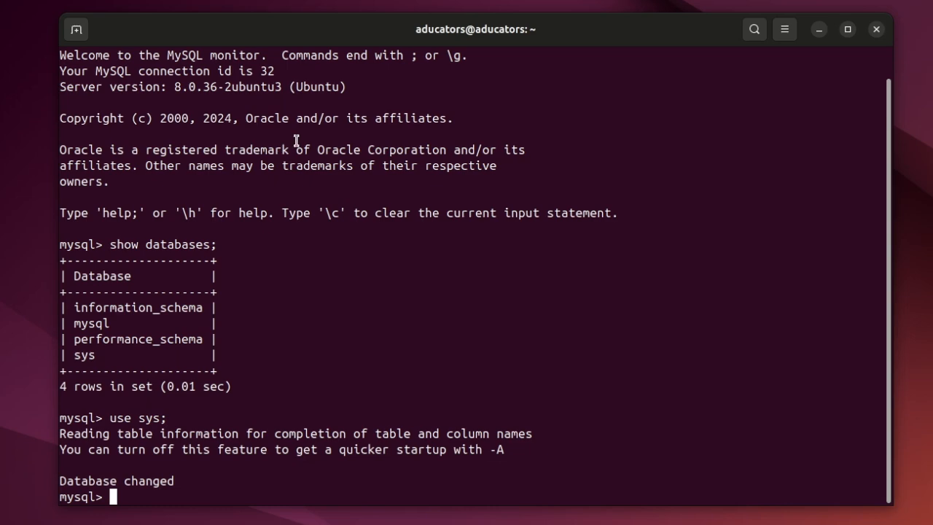
mouse_move(387, 287)
type("desc")
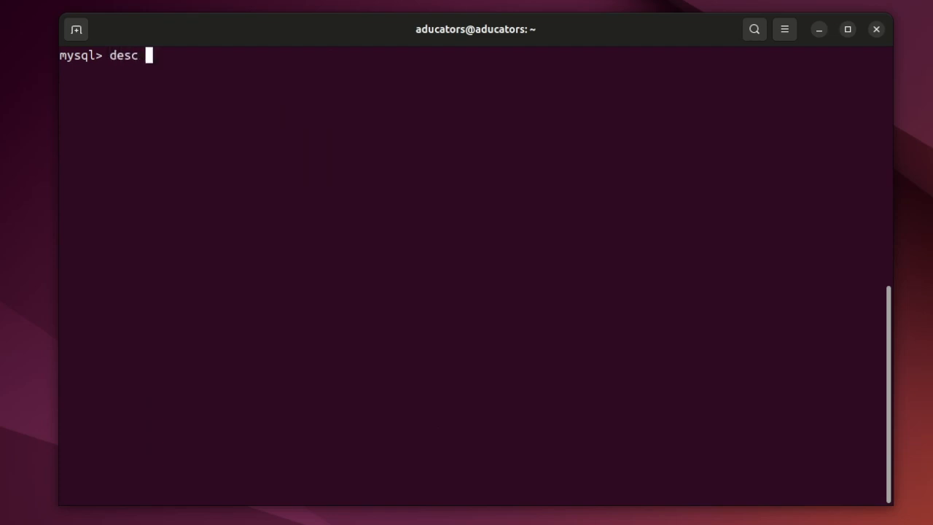
Describe the EMPLOYEE table and select its two rows, Devid (100) and Alan (101).
type("EMPLOYY")
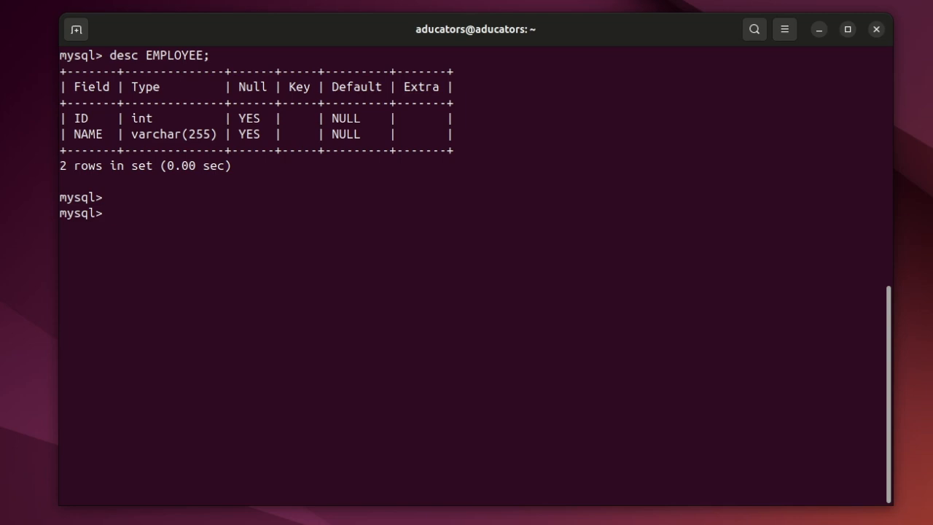
type("SELECT * FROM EMPLOYEE;")
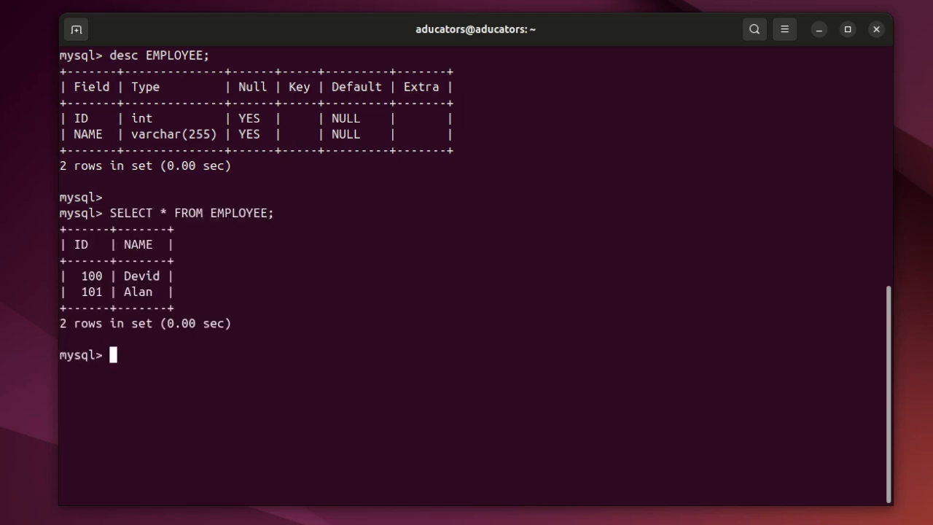
mouse_move(86, 276)
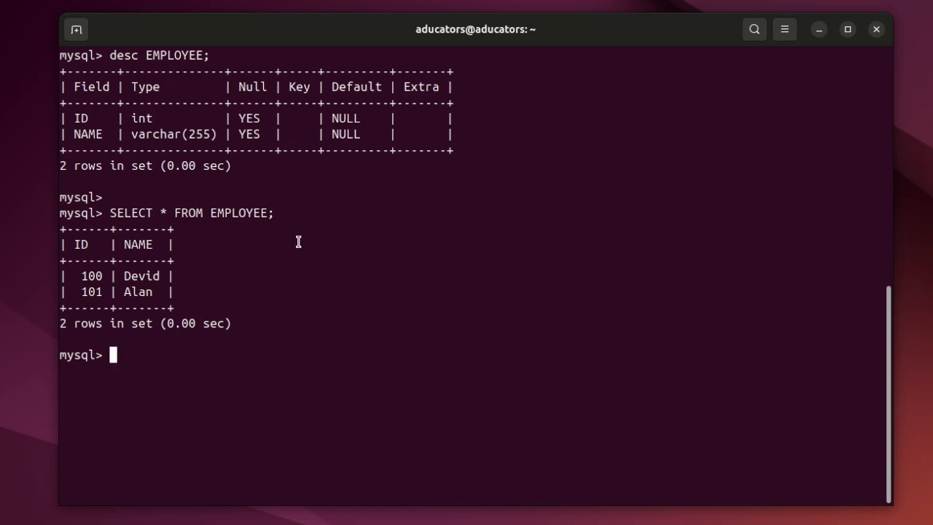
Exit mysql and review TestMySqlDriver.java in Vim, then quit back to the shell.
type("vim")
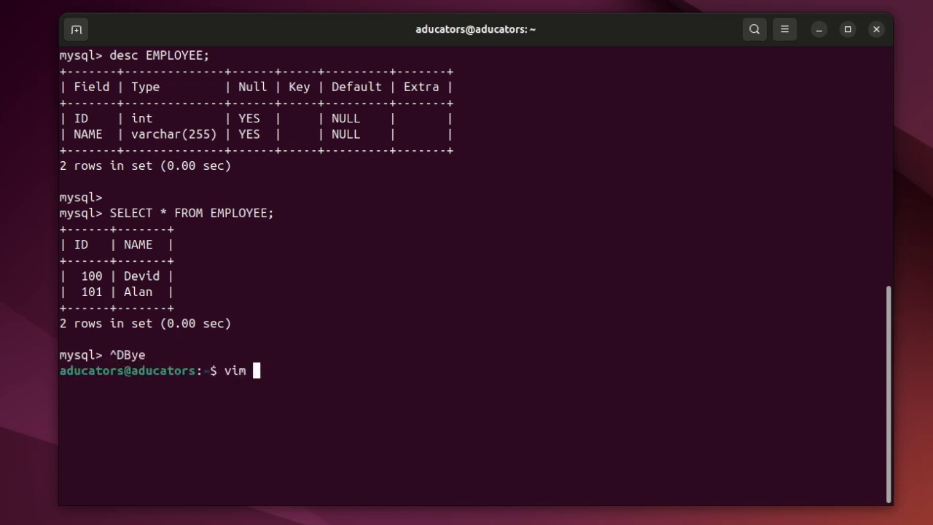
type("TestMySqlDriver.java")
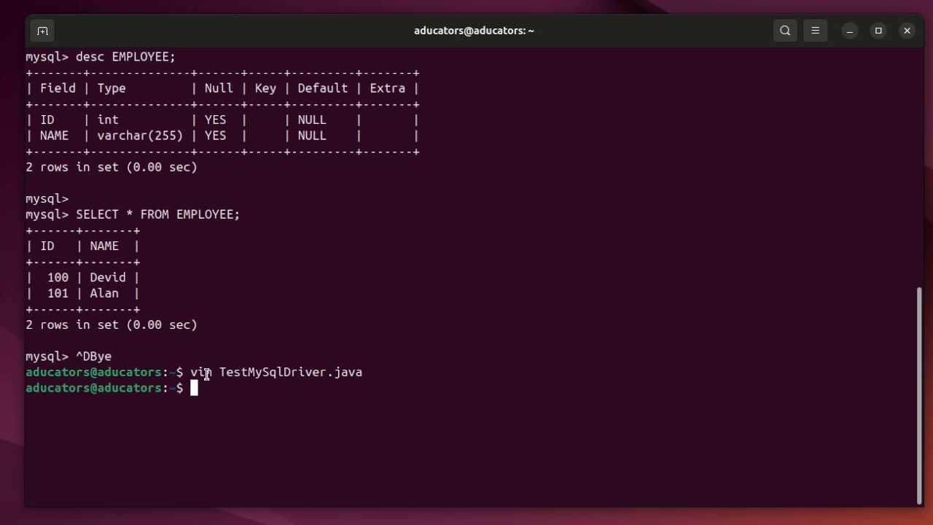
mouse_move(251, 388)
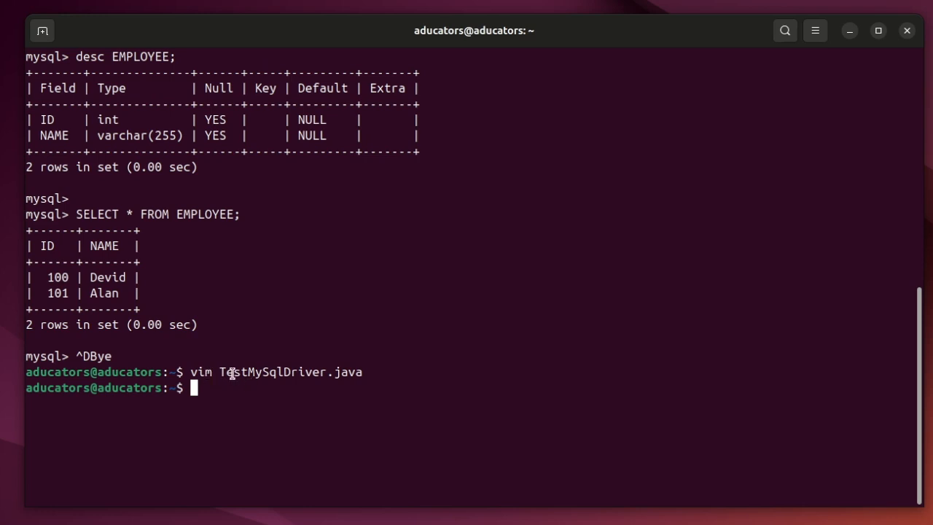
mouse_move(379, 373)
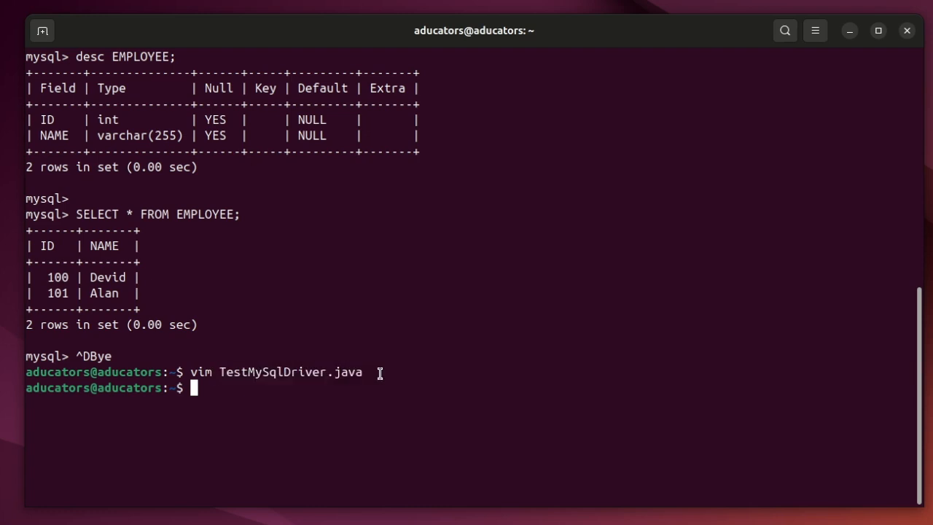
mouse_move(382, 372)
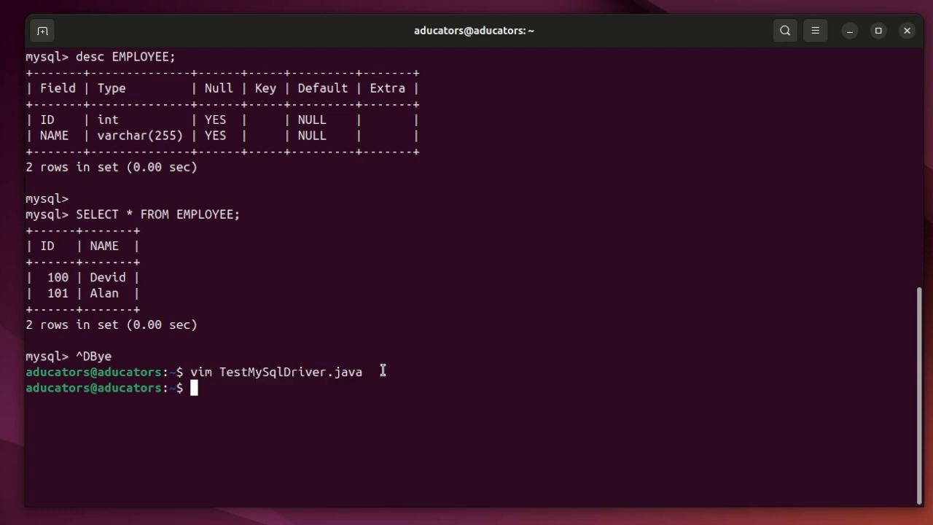
Copy mysql-connector-java-8.4.0.jar from Downloads to home and begin export CLASSPATH naming it.
type("cp Downloads/")
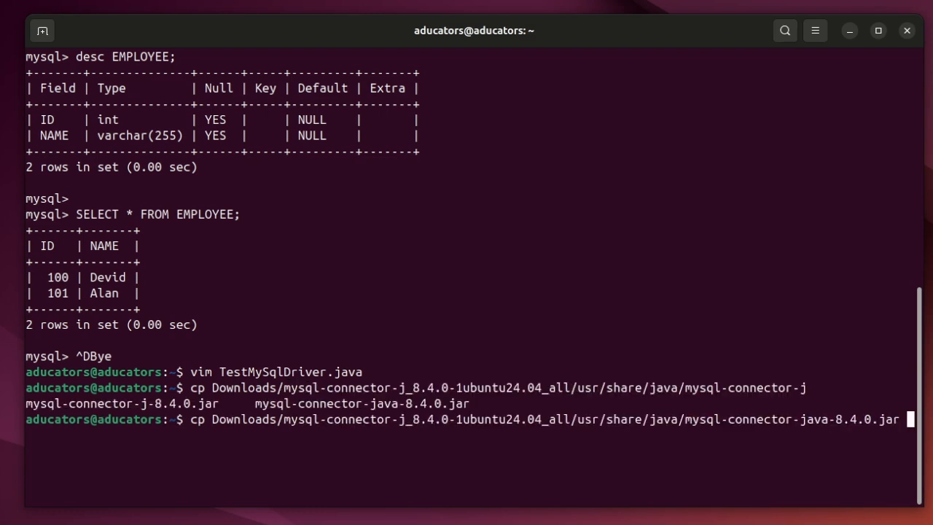
type(".")
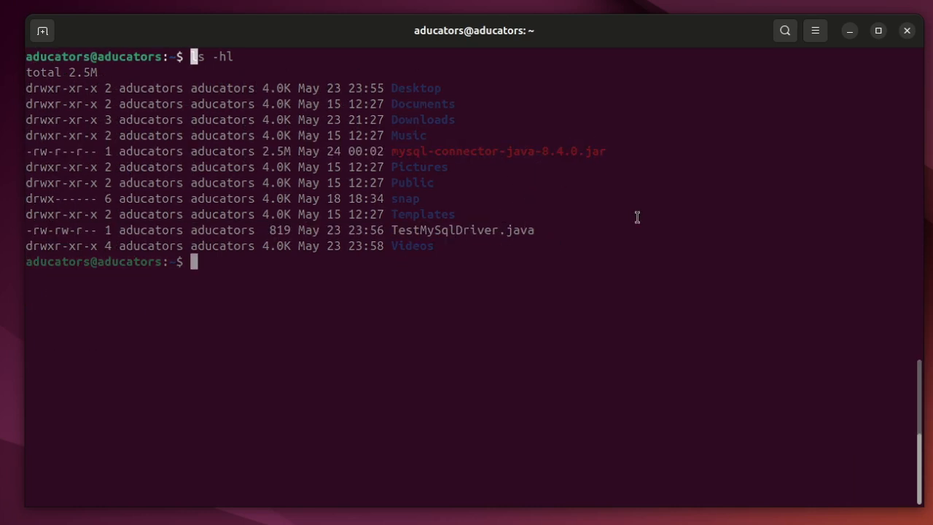
type("export CLASSPATH=mysql-connector-java-8.4.0.jar")
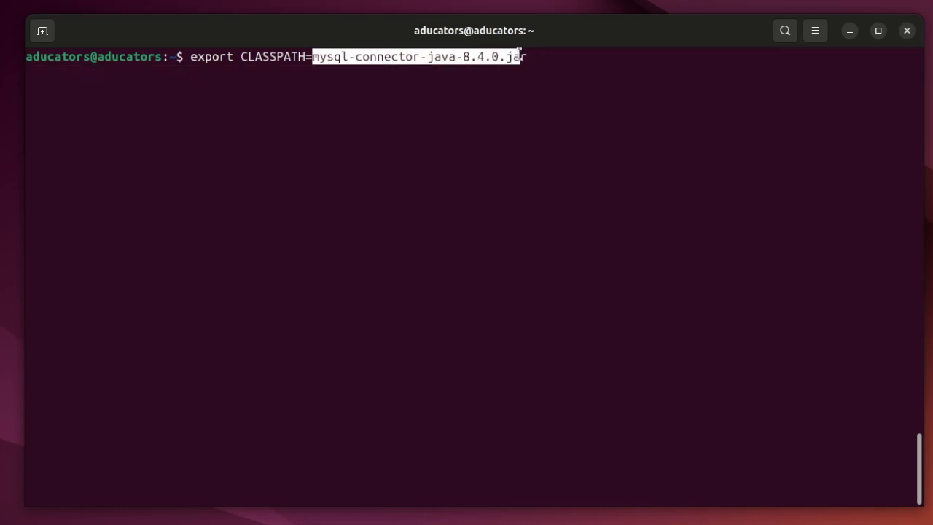
Finish CLASSPATH as the connector jar plus :. and apply the export.
type(":")
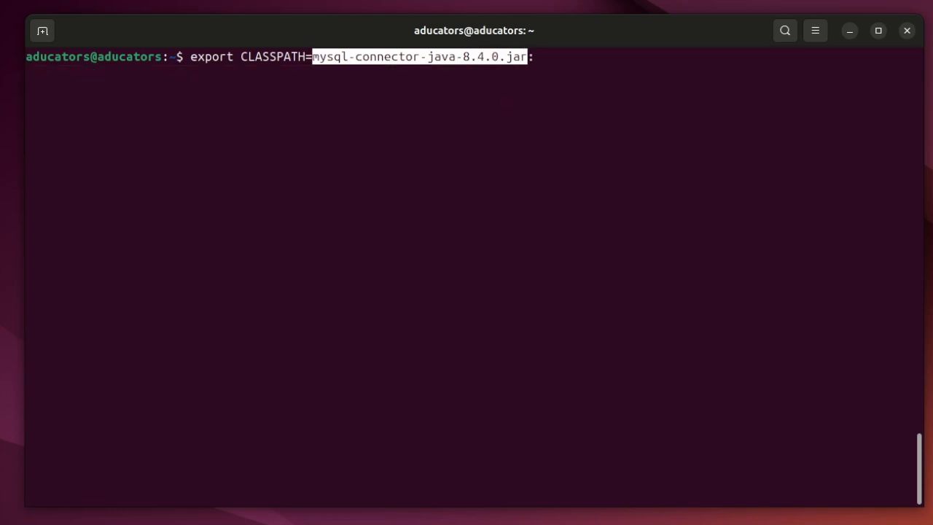
type(":.")
type("javac TestMySqlDriver.java")
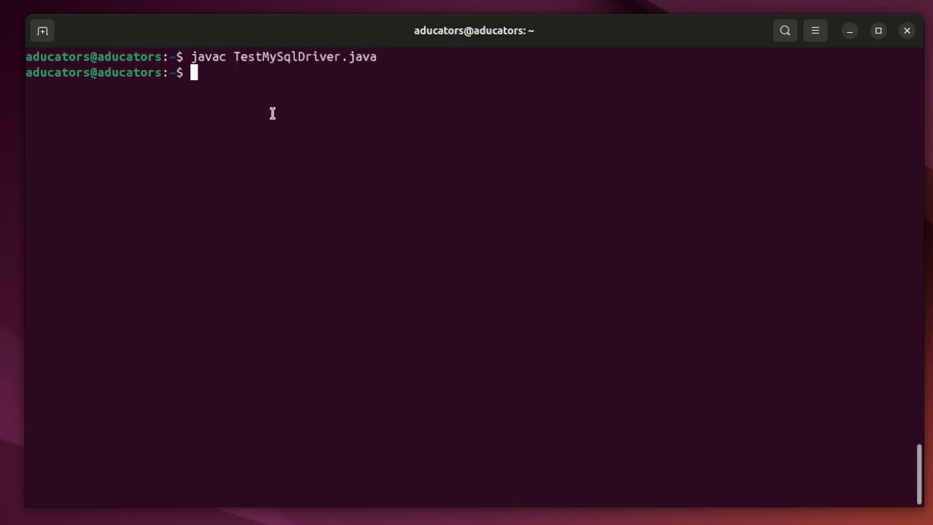
mouse_move(360, 67)
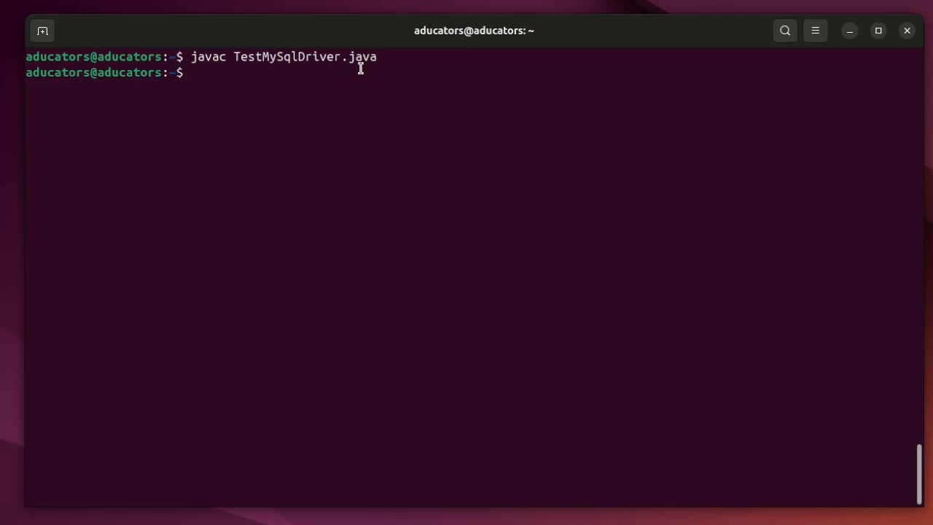
Compile and run TestMySqlDriver so it prints Devid's ID 100.
type("java")
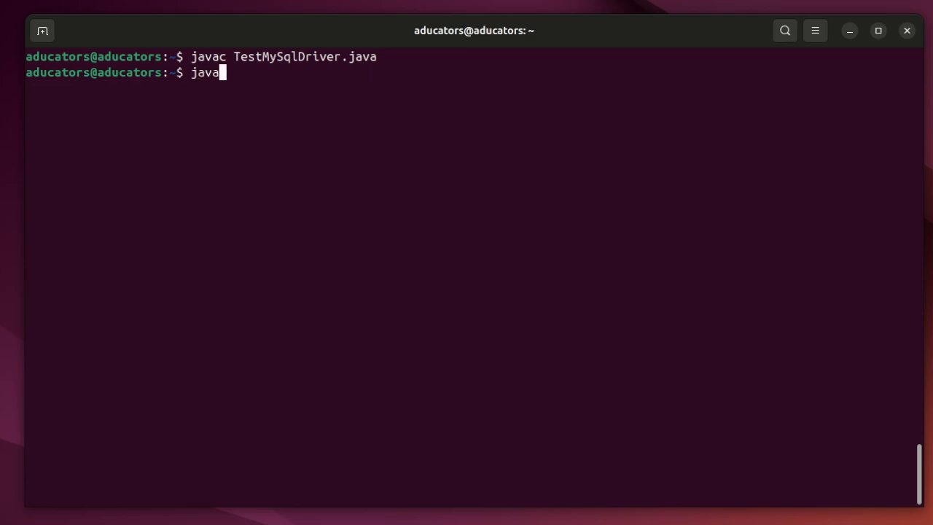
type("Tes")
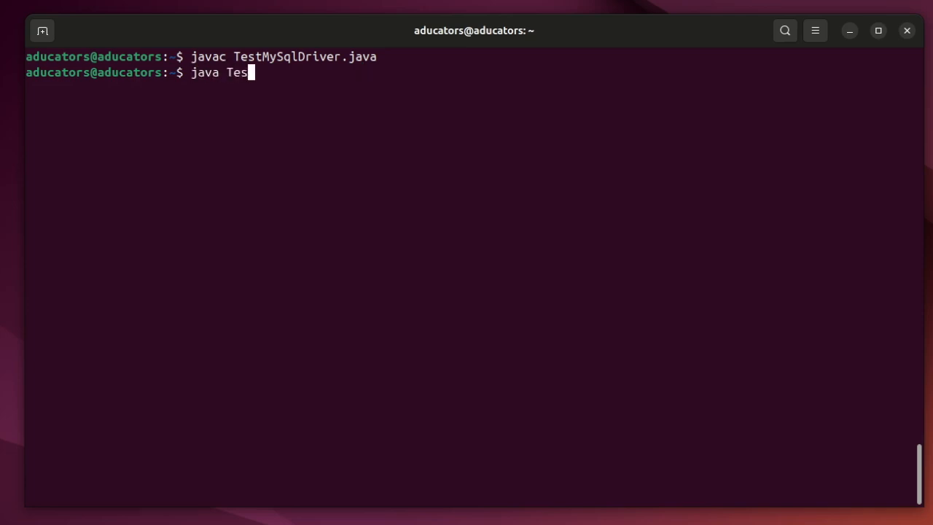
type("tMySqlDriver")
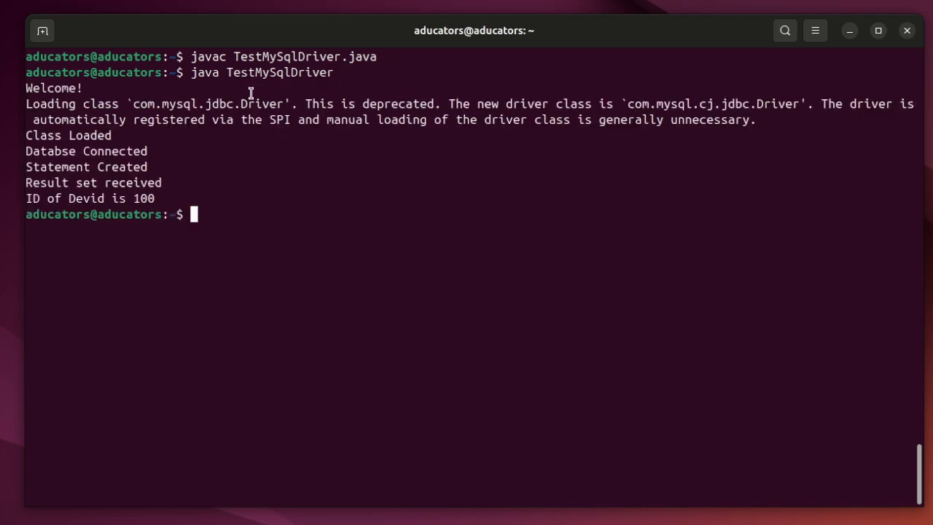
double_click(52, 87)
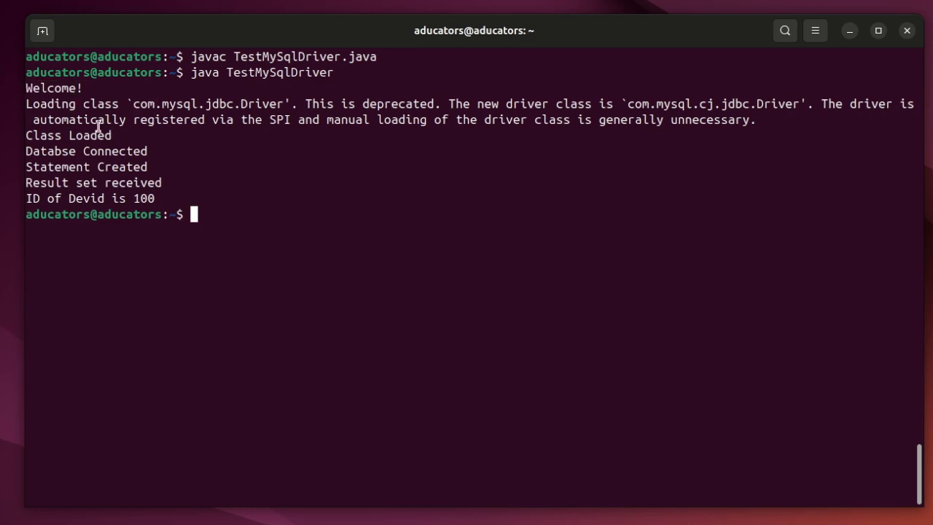
mouse_move(356, 113)
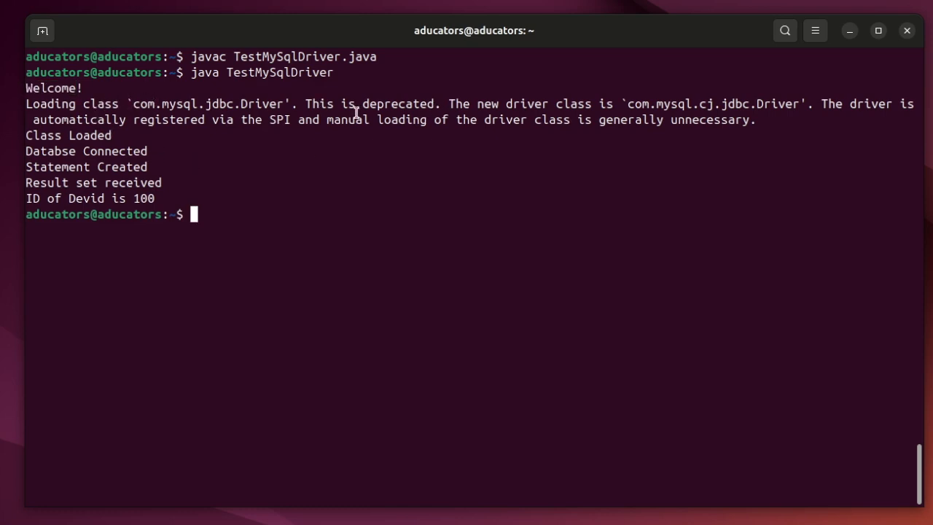
mouse_move(146, 105)
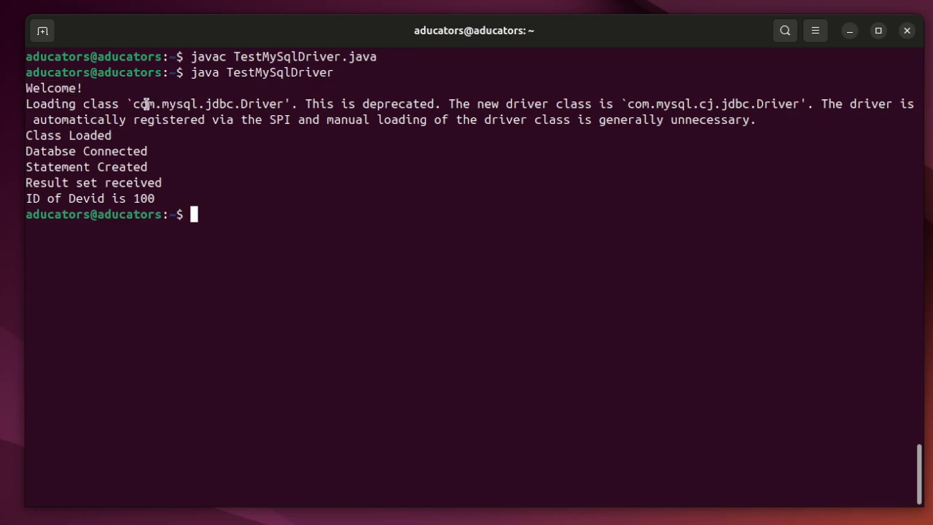
mouse_move(344, 114)
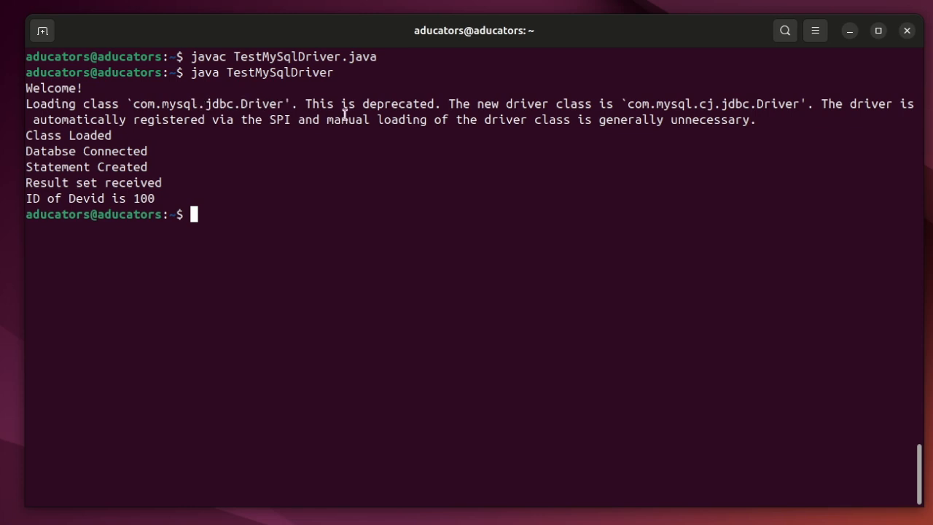
mouse_move(764, 86)
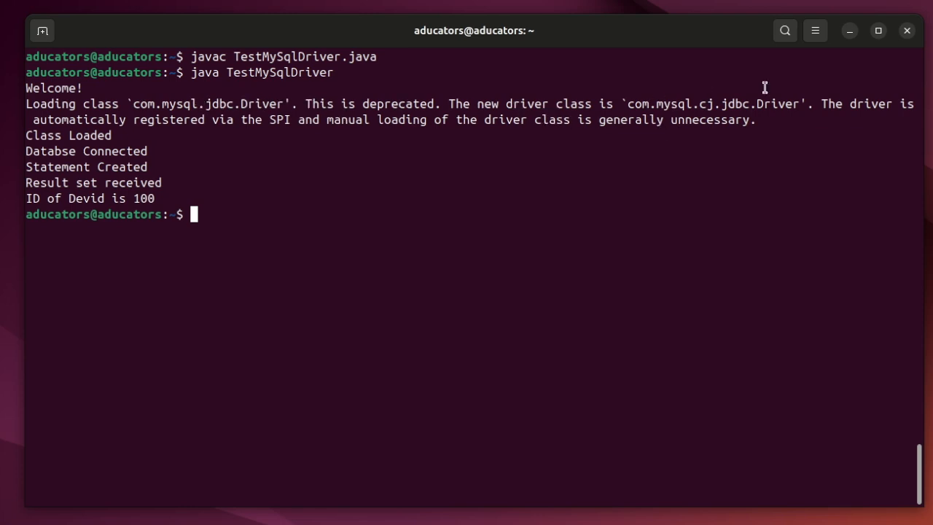
mouse_move(76, 123)
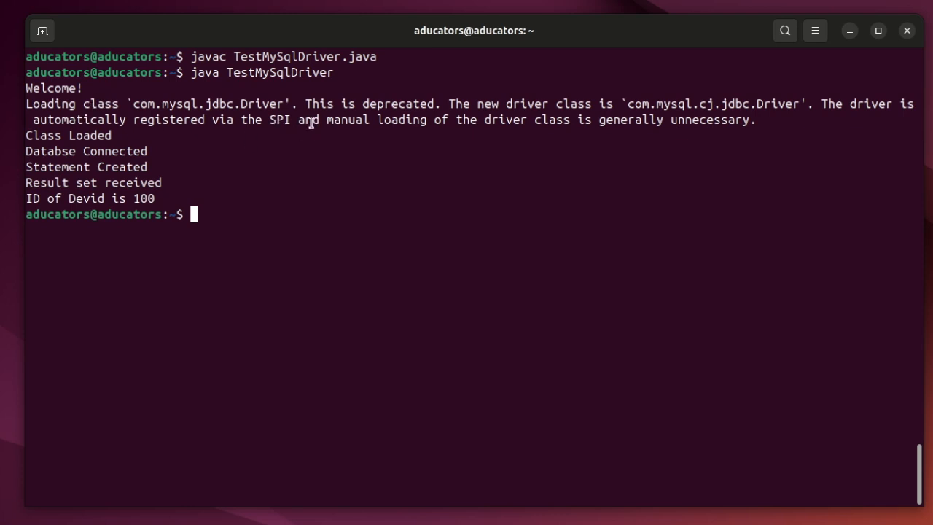
mouse_move(694, 117)
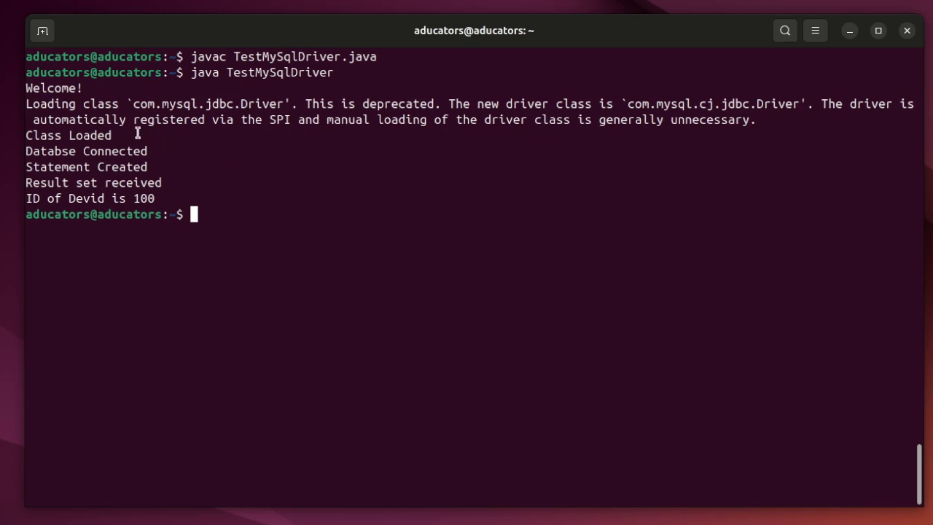
triple_click(68, 134)
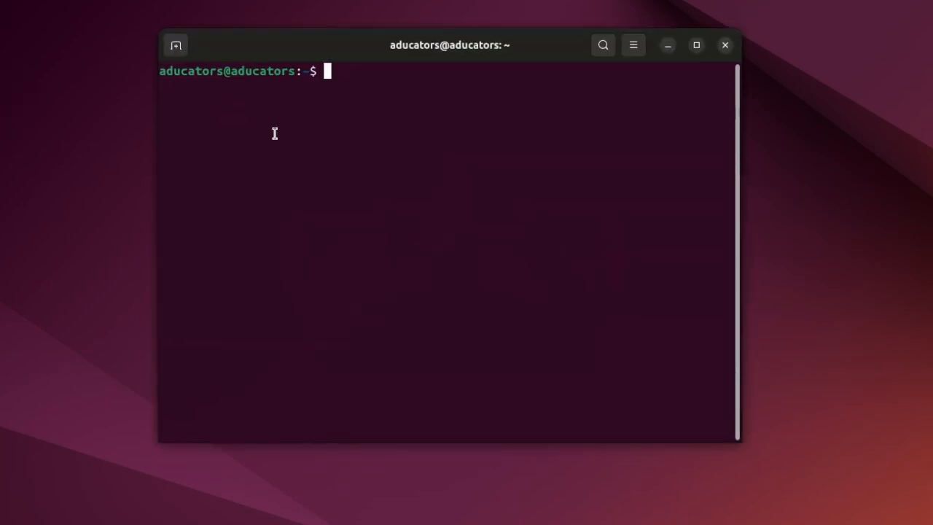
Run java TestMySqlDriver in a fresh terminal, which prints Something went wrong.
type("java TestMySqlDriver")
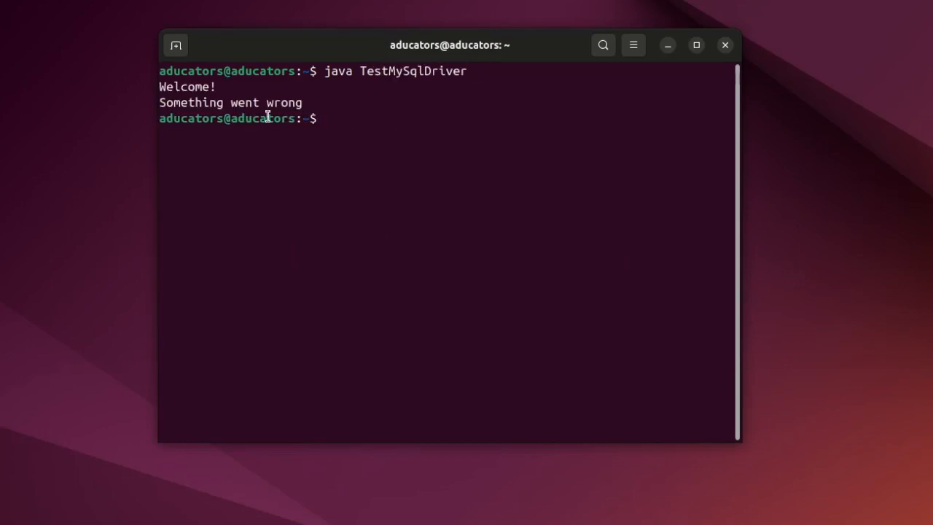
mouse_move(428, 120)
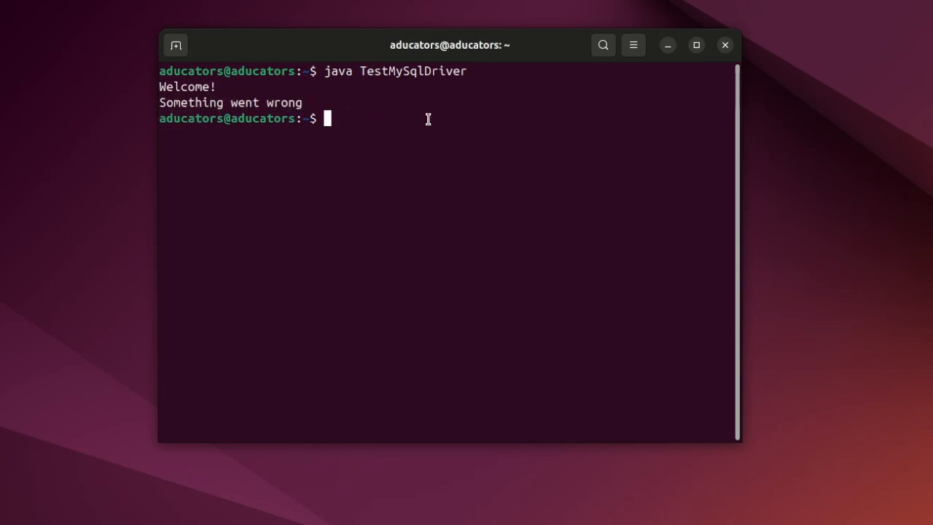
Re-export CLASSPATH=mysql-connector-java-8.4.0.jar:. and move the connector jar into /usr/share/java/.
type("export CLASSPATH=mysql-connector-java-8.4.0.jar:.")
type("java TestMySqlDriver")
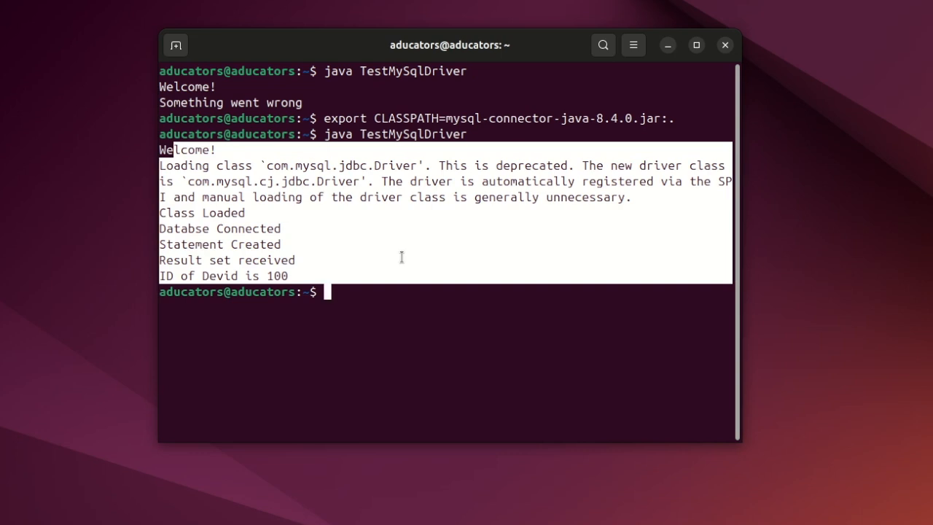
type("mv mysql-connector-java-8.4.0.jar /usr/share/java/")
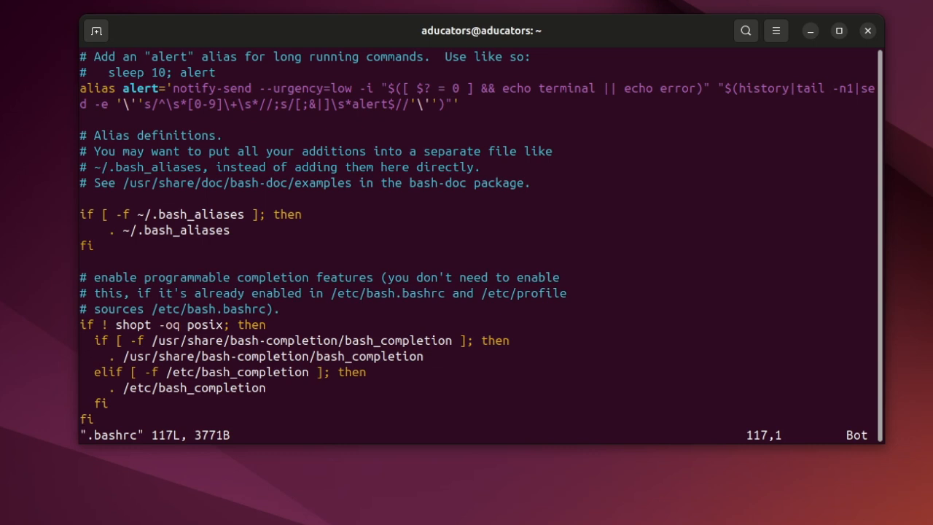
Add export CLASSPATH=/usr/share/java/mysql-connector-java-8.4.0.jar:. to ~/.bashrc and write-quit Vim.
type("export CLASSPATH=mysql-connector-java-8.4.0.jar:.")
type(":wq")
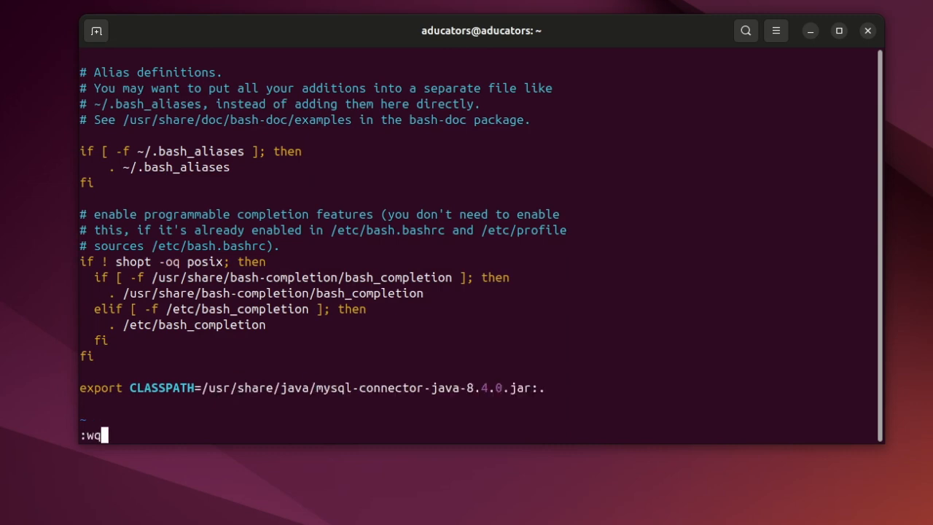
key("Return")
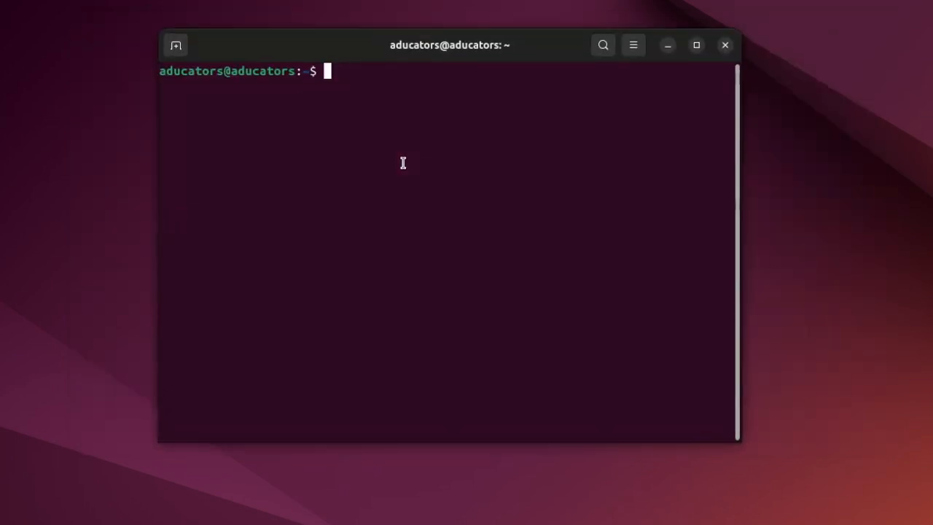
Run java TestMySqlDriver without a manual export, printing ID of Devid as 100.
type("java TestMySqlDriver")
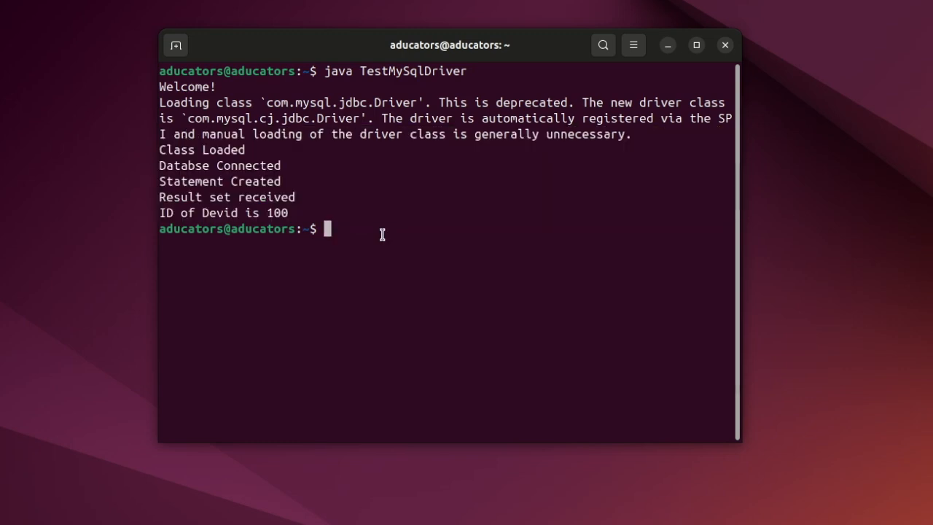
mouse_move(327, 190)
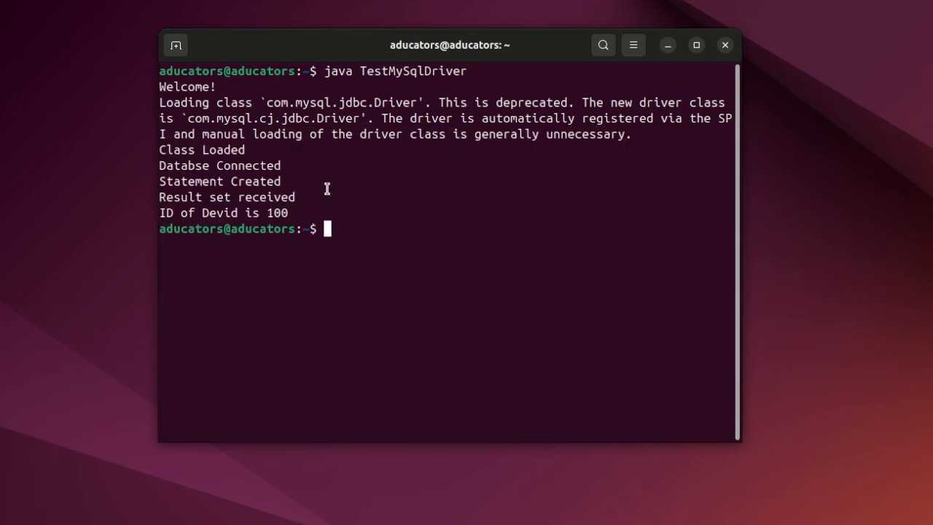